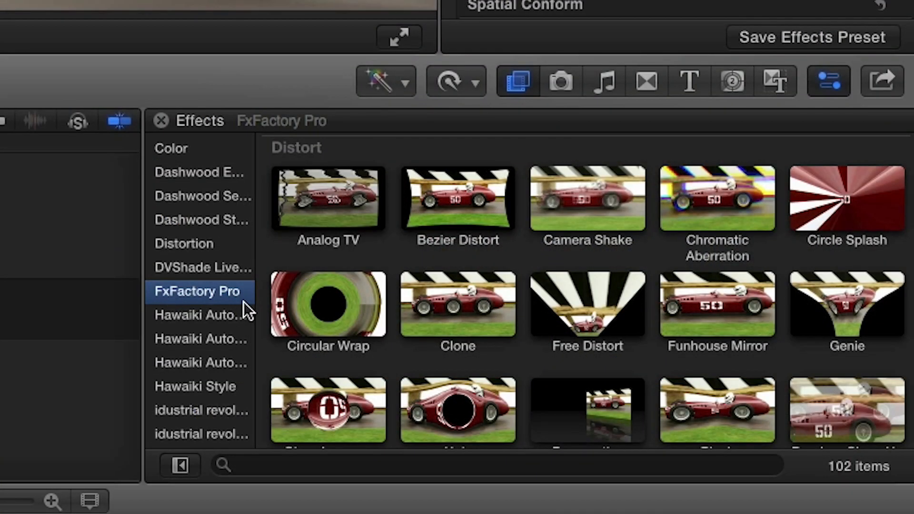
{"action": "mouse_move", "coordinate": [782, 346]}
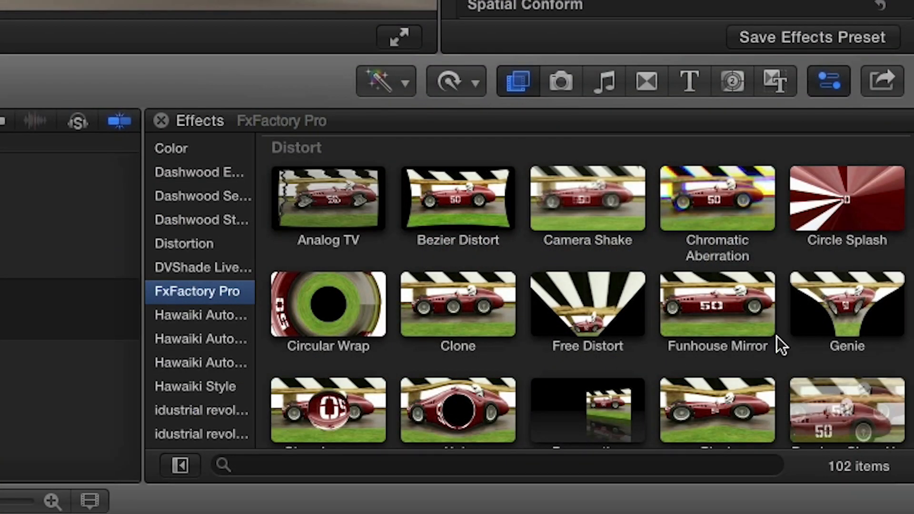
{"action": "mouse_move", "coordinate": [891, 348]}
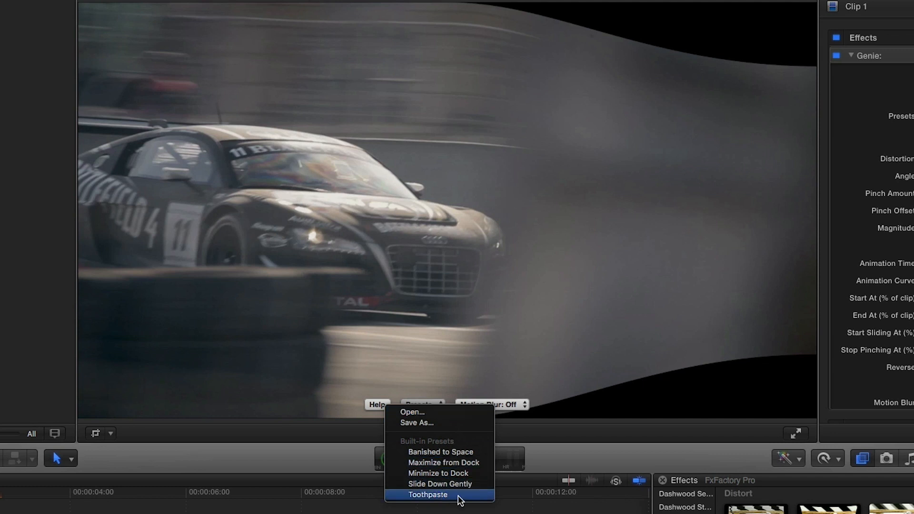
Apply the Toothpaste built-in preset to Clip 1's Genie effect.
{"action": "left_click", "coordinate": [428, 494]}
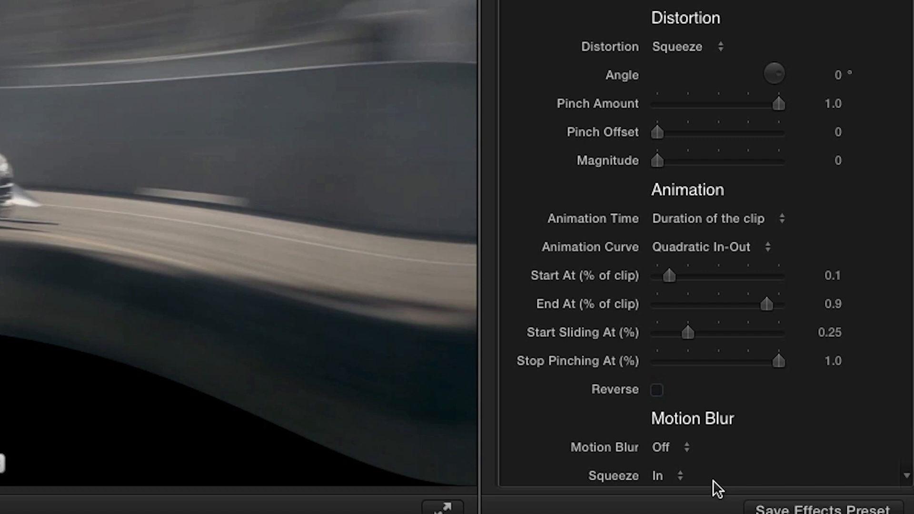
Set the Genie effect's Squeeze direction to Out.
{"action": "left_click", "coordinate": [668, 476]}
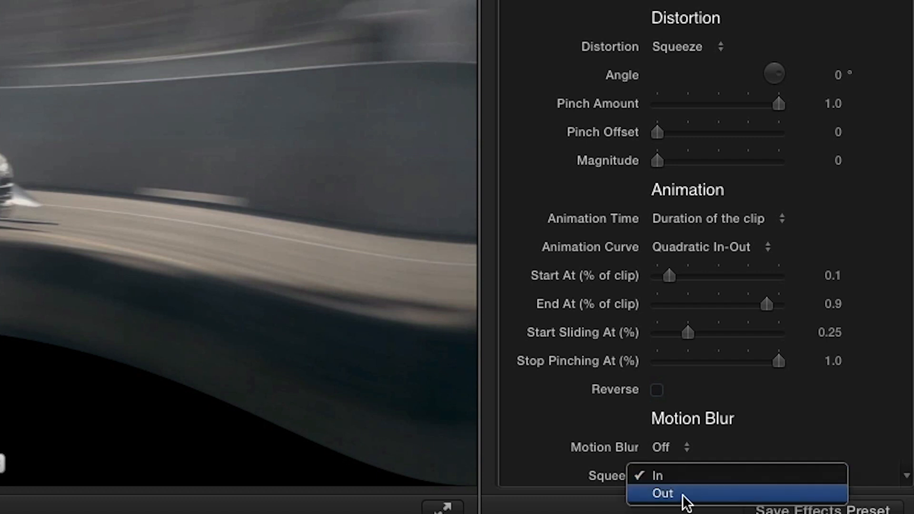
{"action": "left_click", "coordinate": [657, 475]}
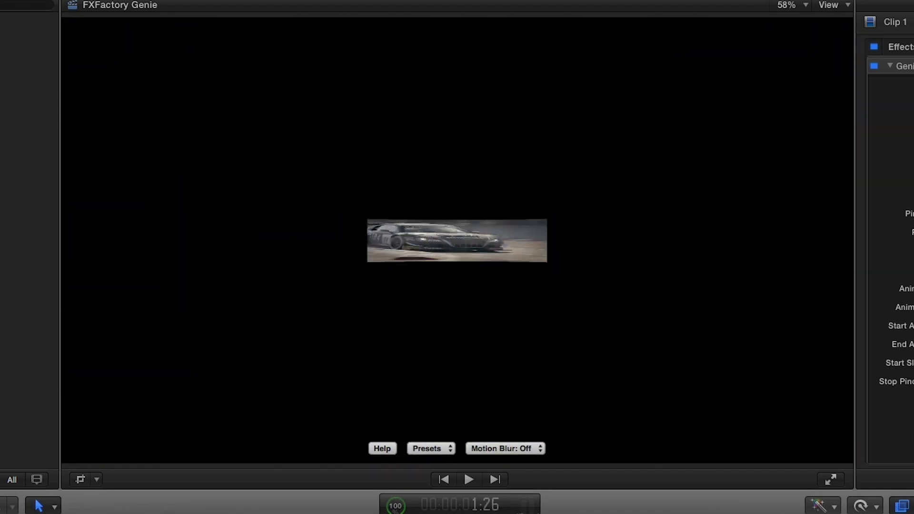
Time the Genie animation to the clip's duration, set Motion Blur to Low, then select Clip 3.
{"action": "left_click", "coordinate": [752, 257]}
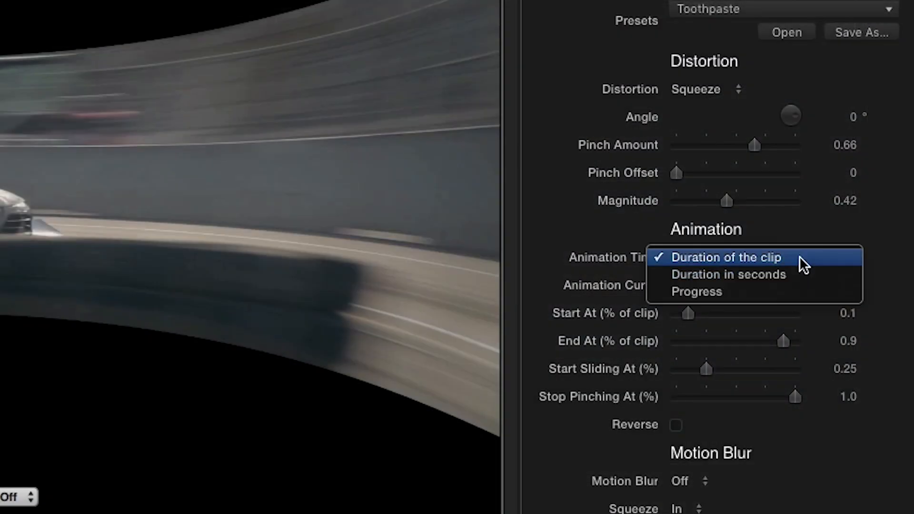
{"action": "mouse_move", "coordinate": [819, 260]}
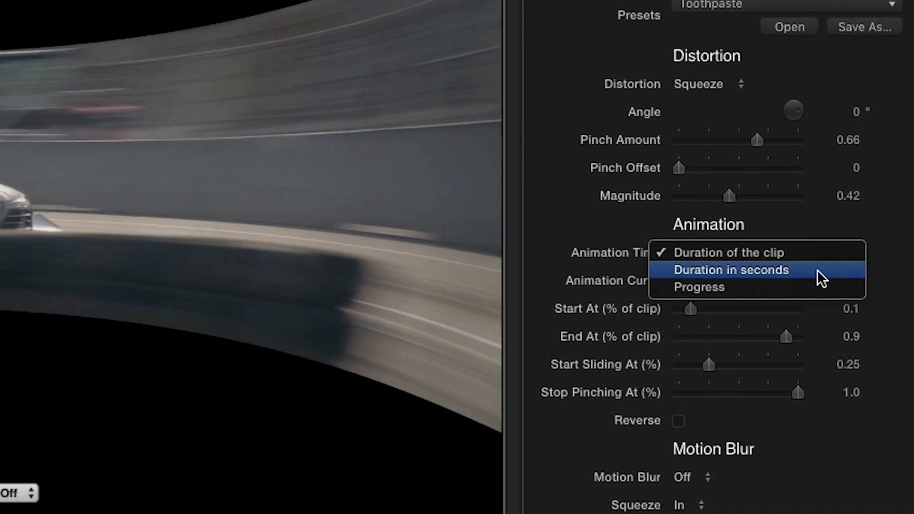
{"action": "left_click", "coordinate": [732, 269]}
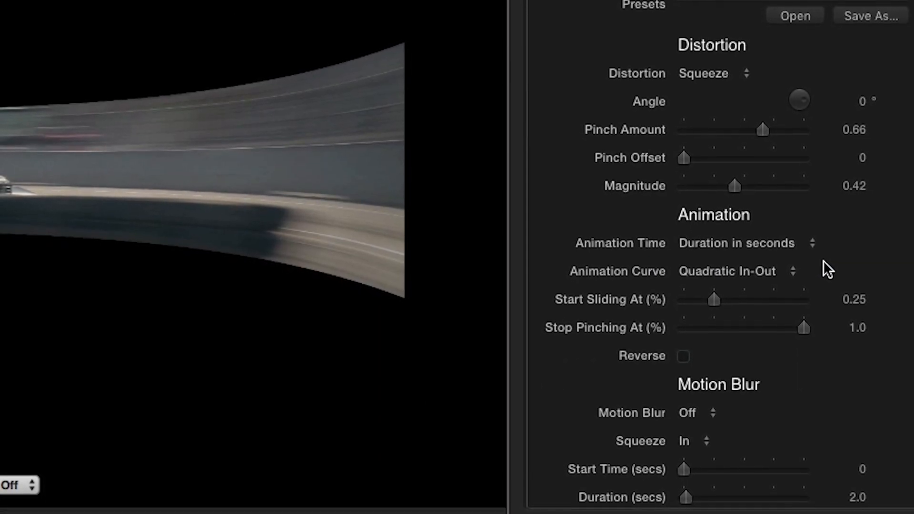
{"action": "left_click", "coordinate": [746, 244]}
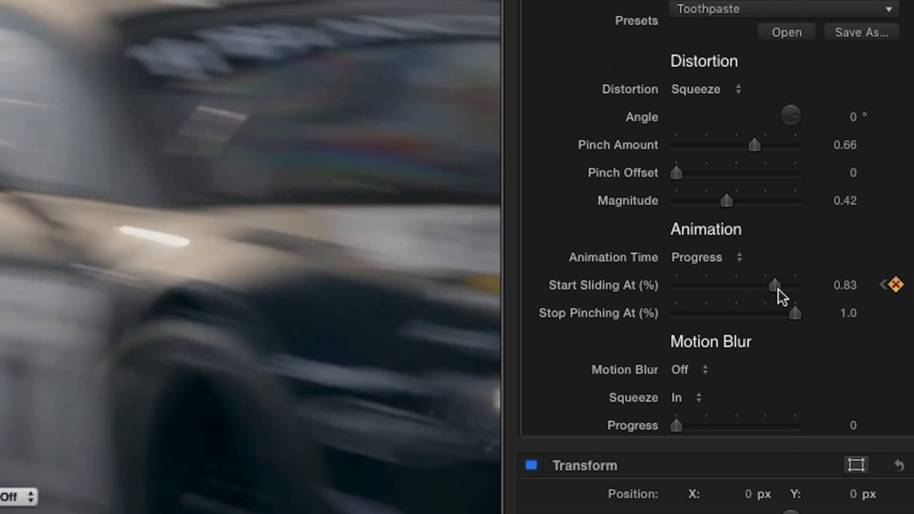
{"action": "left_click", "coordinate": [688, 369]}
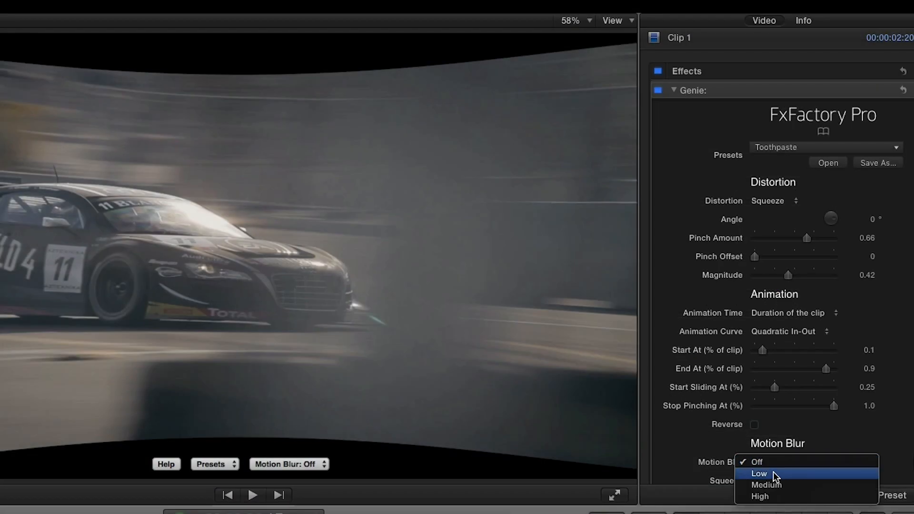
{"action": "left_click", "coordinate": [760, 473]}
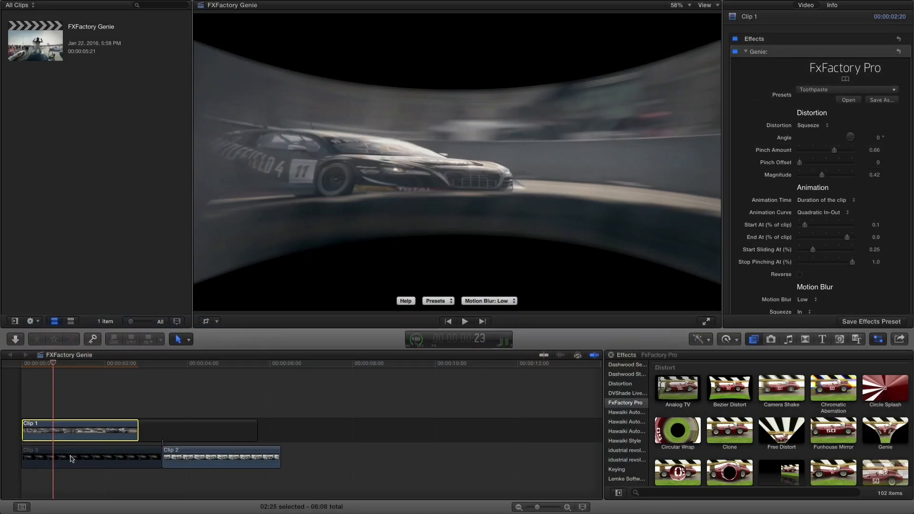
{"action": "left_click", "coordinate": [92, 457]}
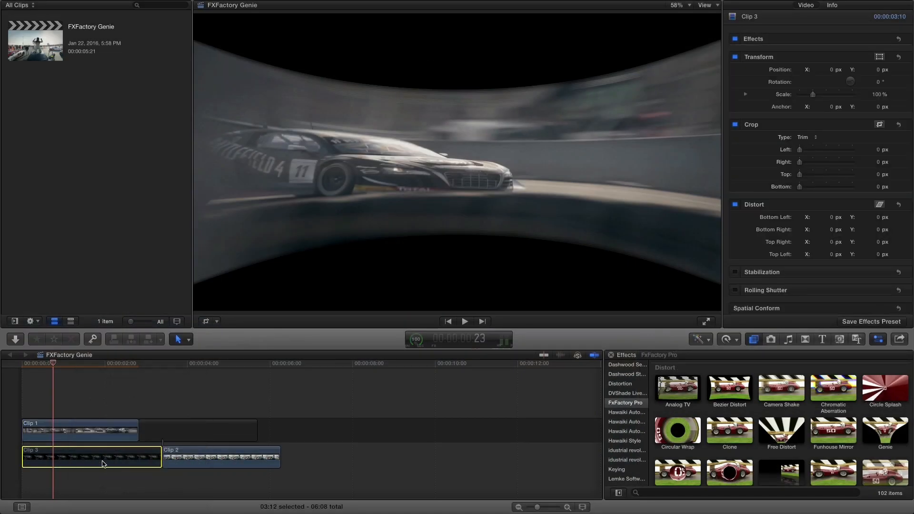
Use the FxFactory Pro Genie transition with the Wave preset and Drop Shadow enabled.
{"action": "left_click", "coordinate": [647, 81]}
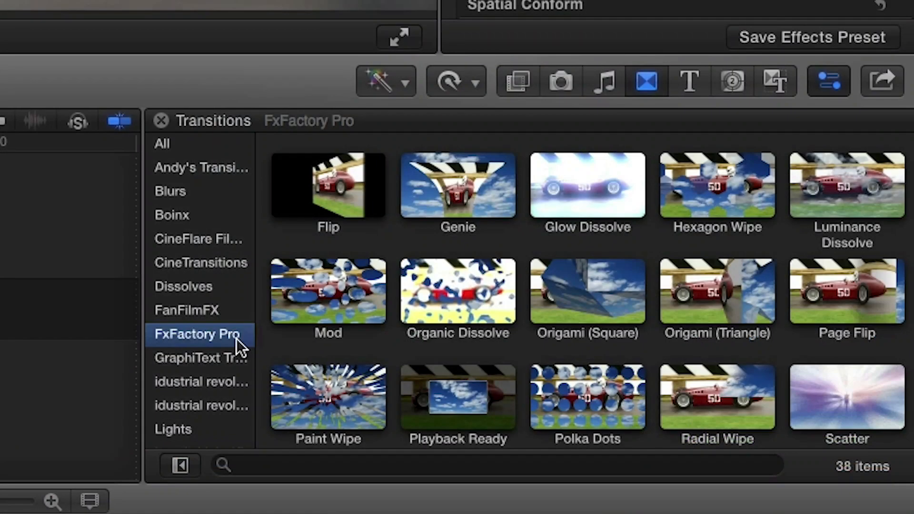
{"action": "mouse_move", "coordinate": [509, 177]}
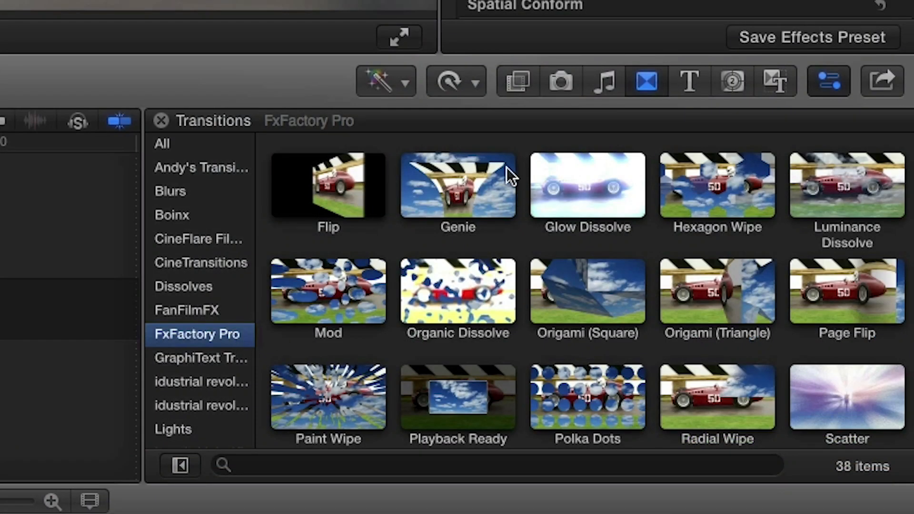
{"action": "mouse_move", "coordinate": [506, 246]}
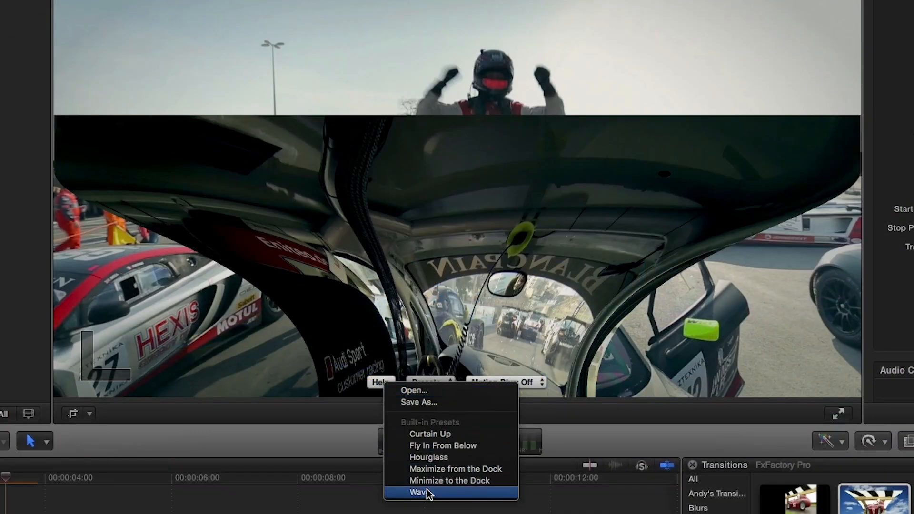
{"action": "left_click", "coordinate": [418, 493]}
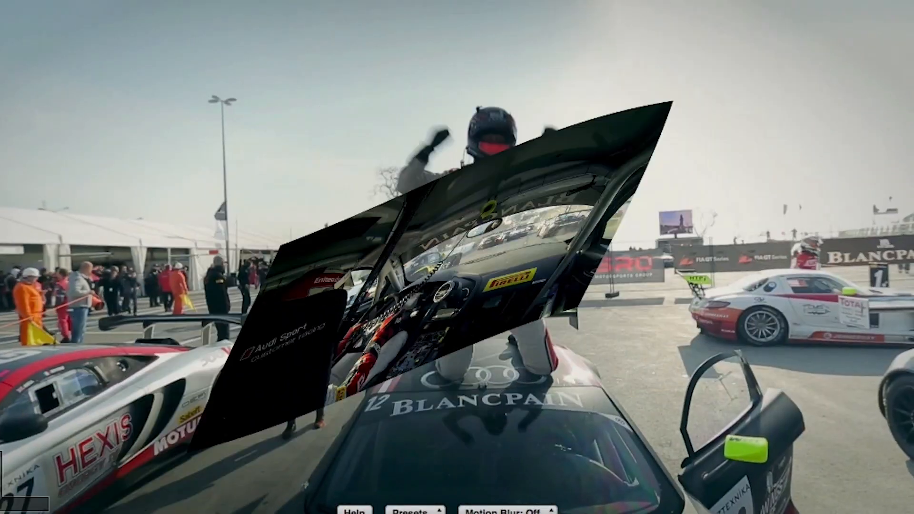
{"action": "left_click", "coordinate": [702, 385]}
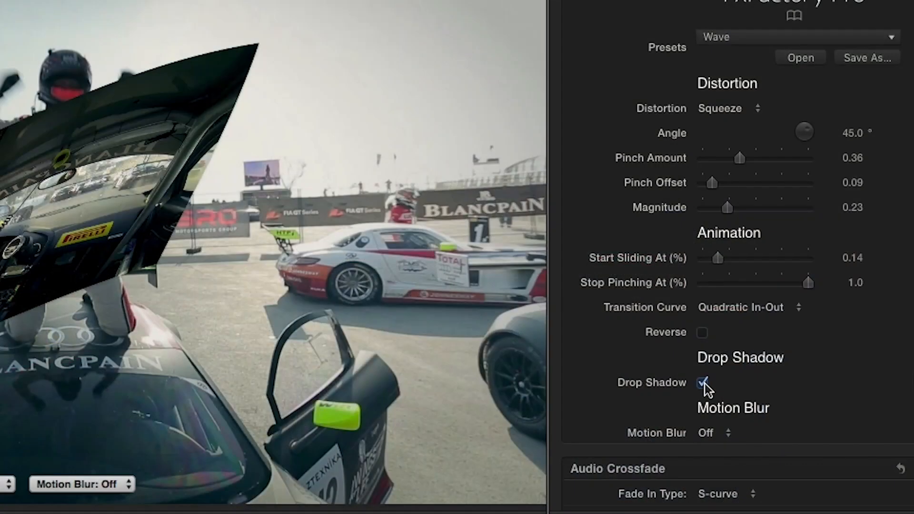
{"action": "left_click", "coordinate": [703, 382]}
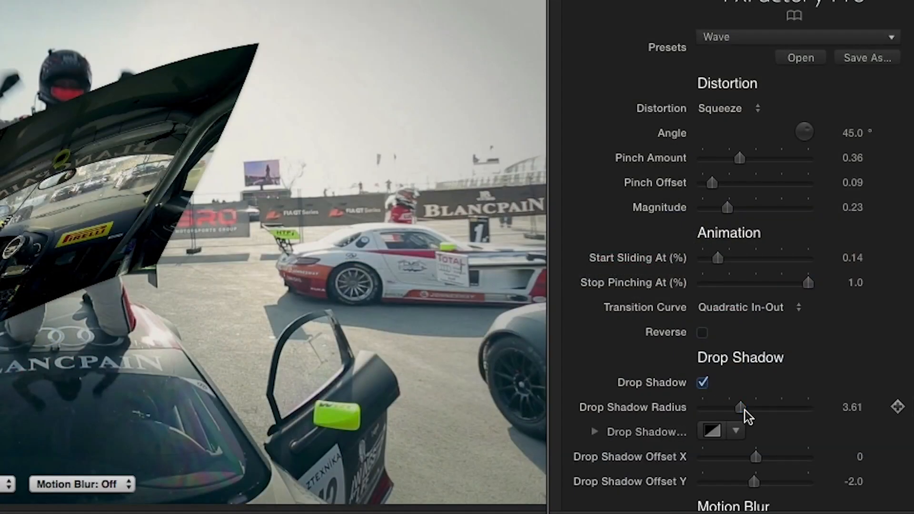